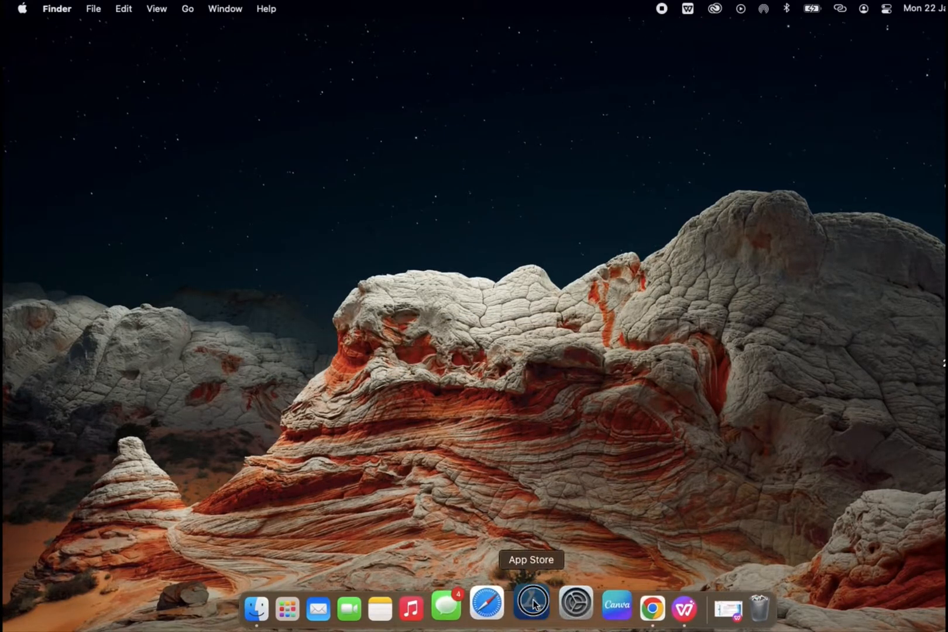
# - Launch the App Store from the Dock to reach its Discover page
pyautogui.click(530, 607)
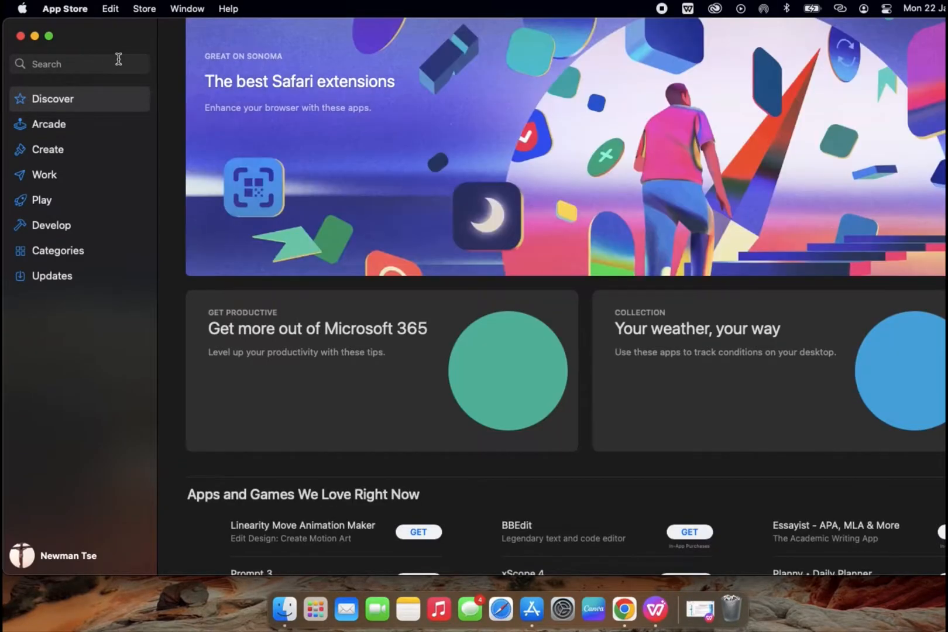
# - Search the App Store for 'tradingview'
pyautogui.click(78, 64)
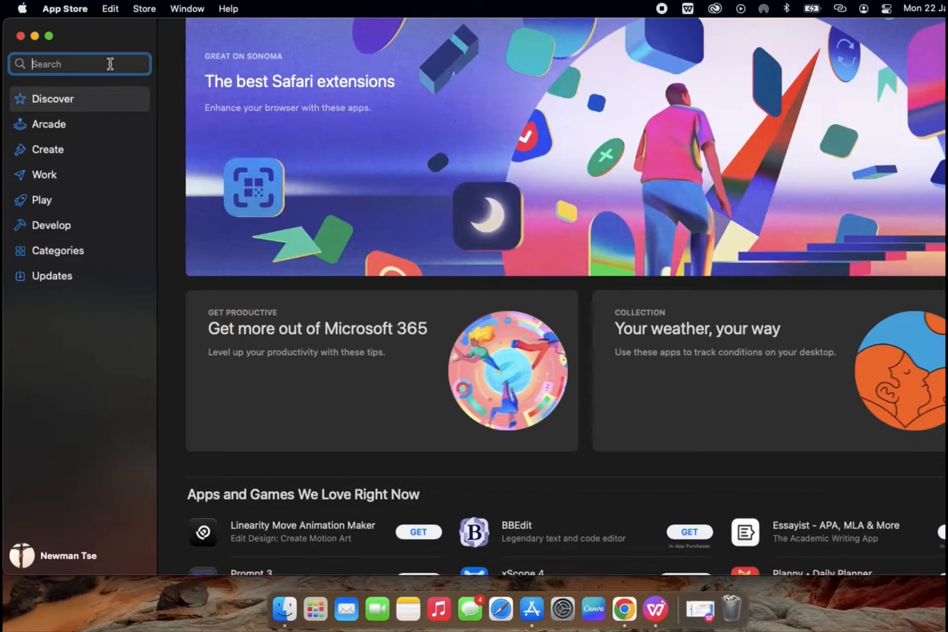
pyautogui.write('trading')
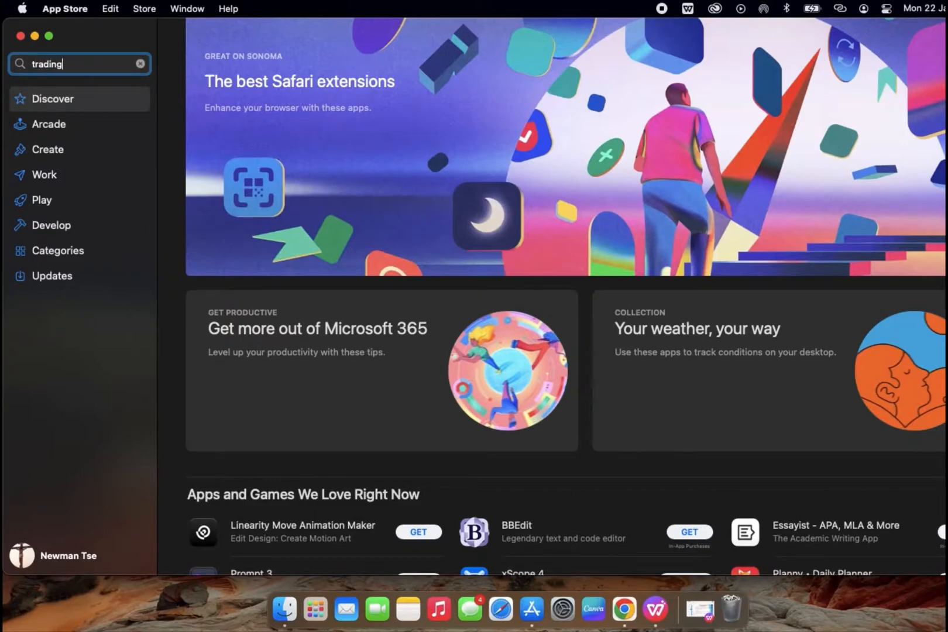
pyautogui.write('view')
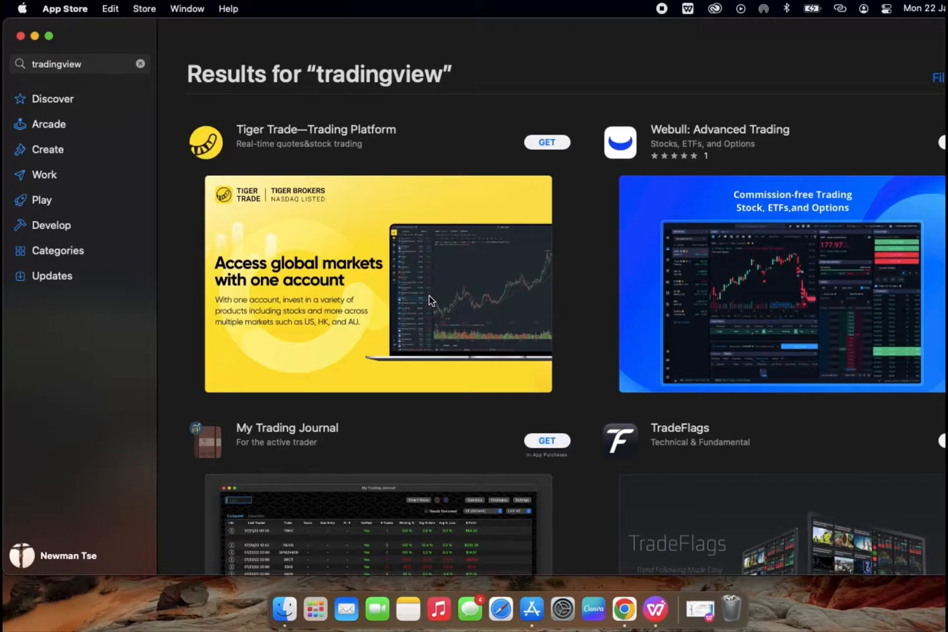
# - Review the results, which show only other trading apps, and close the App Store
pyautogui.scroll(-3)
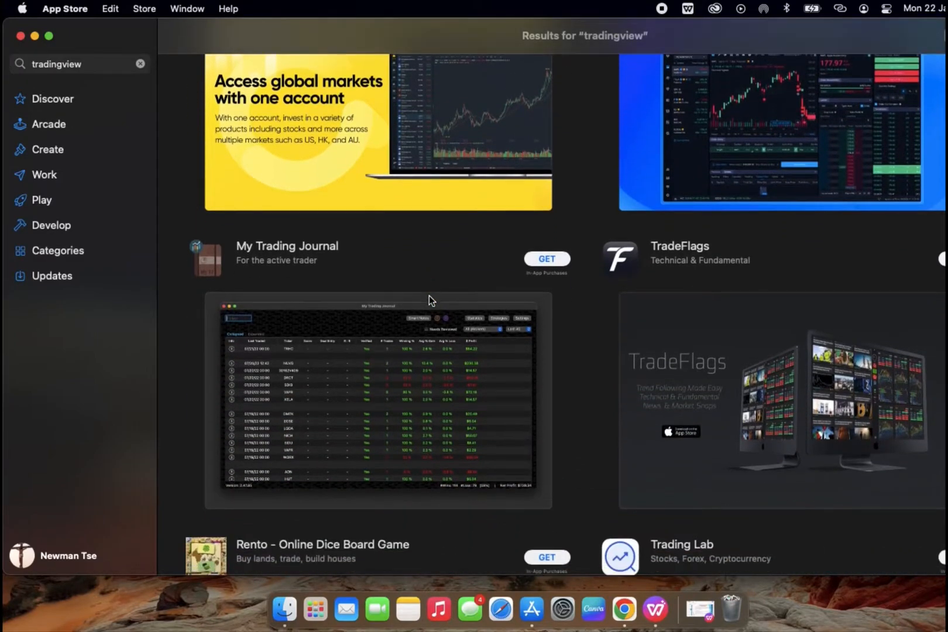
pyautogui.scroll(-3)
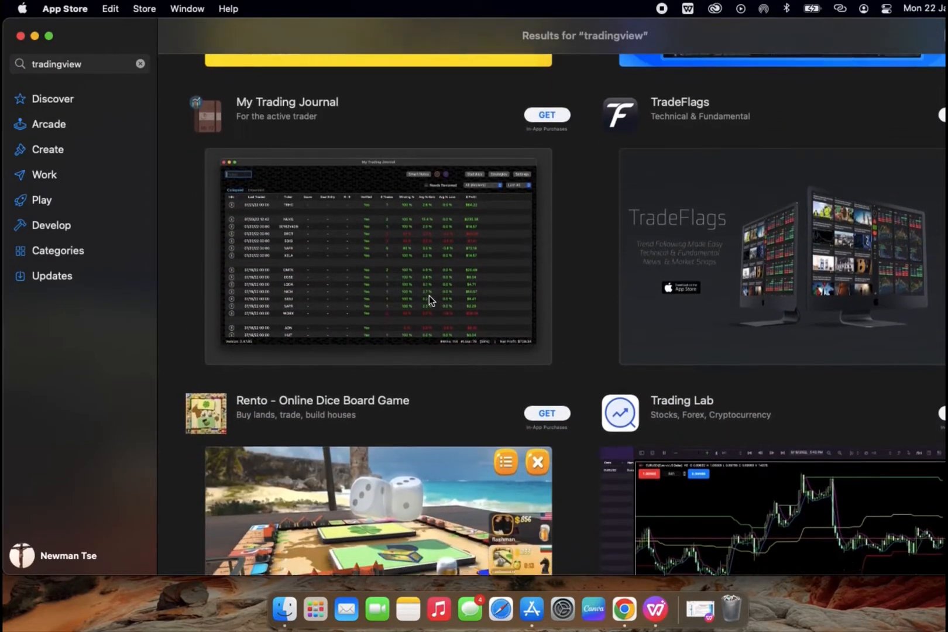
pyautogui.scroll(-3)
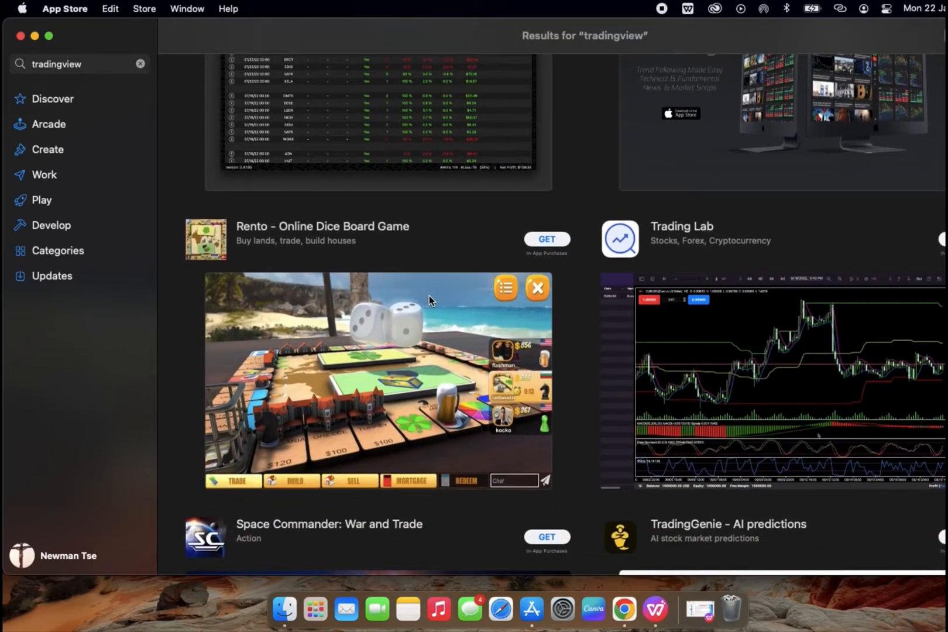
pyautogui.scroll(-3)
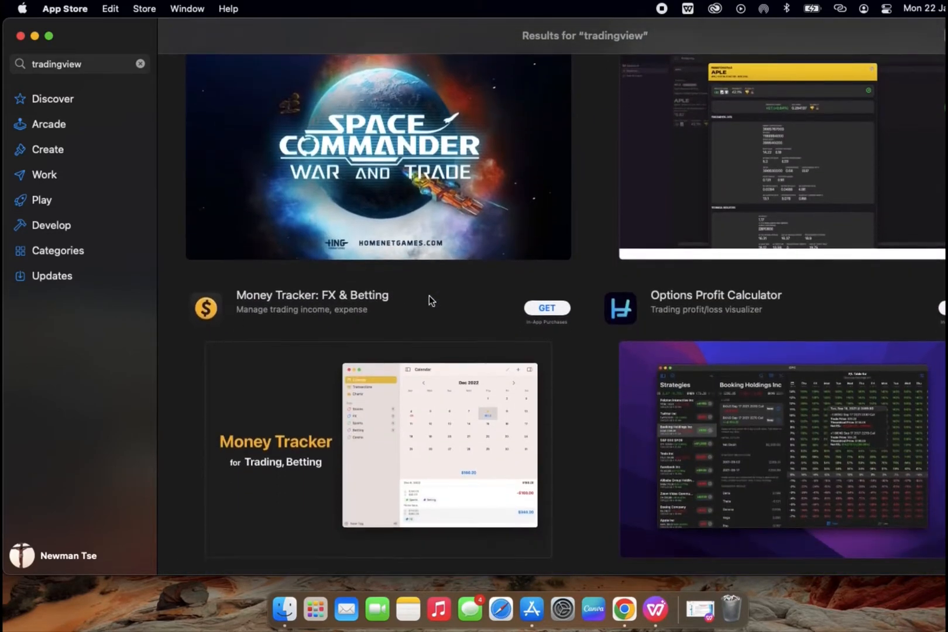
pyautogui.scroll(-3)
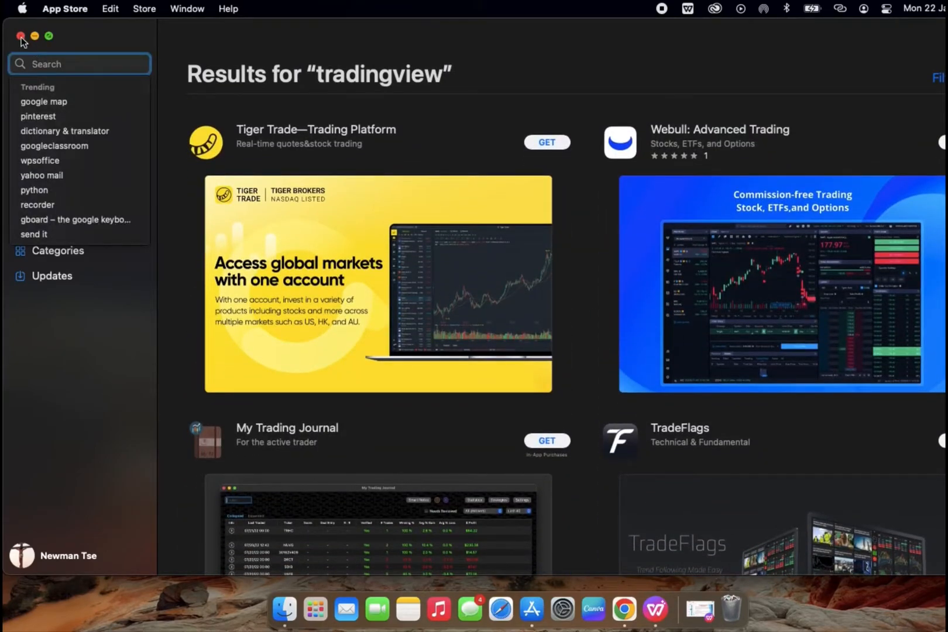
pyautogui.click(21, 36)
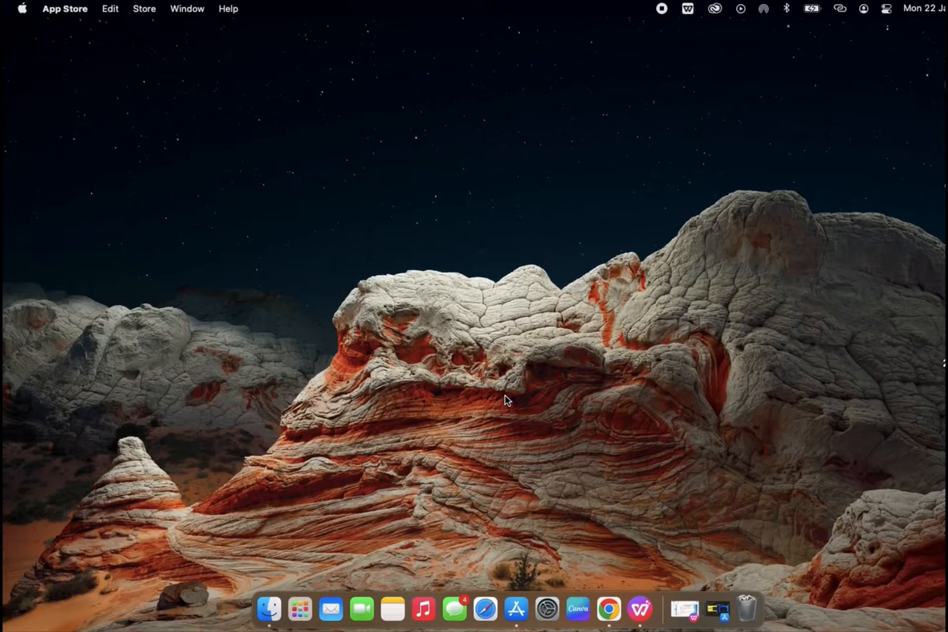
pyautogui.moveTo(455, 609)
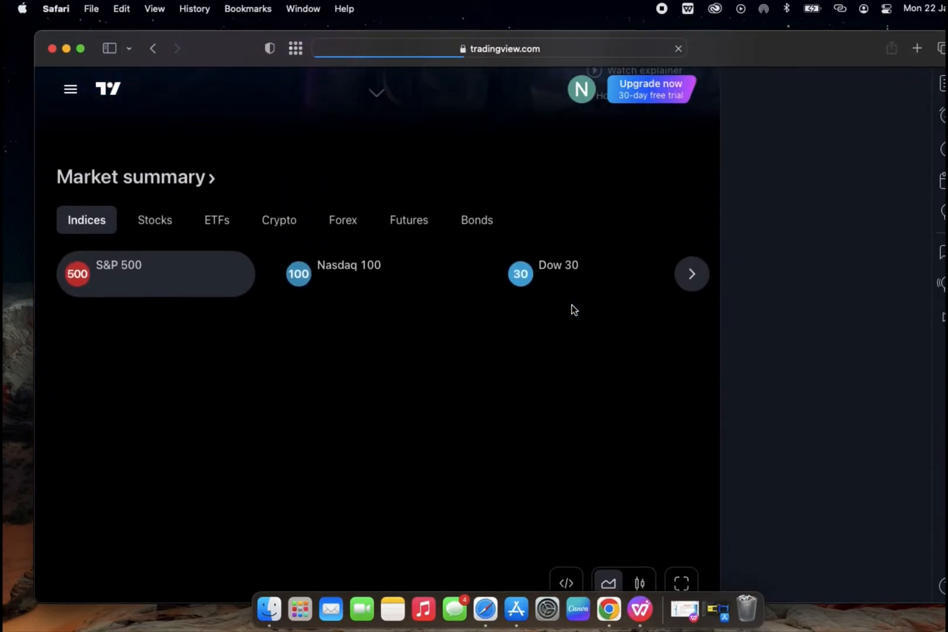
# - Open the hamburger menu's More options on tradingview.com to reach the Desktop download page
pyautogui.scroll(-3)
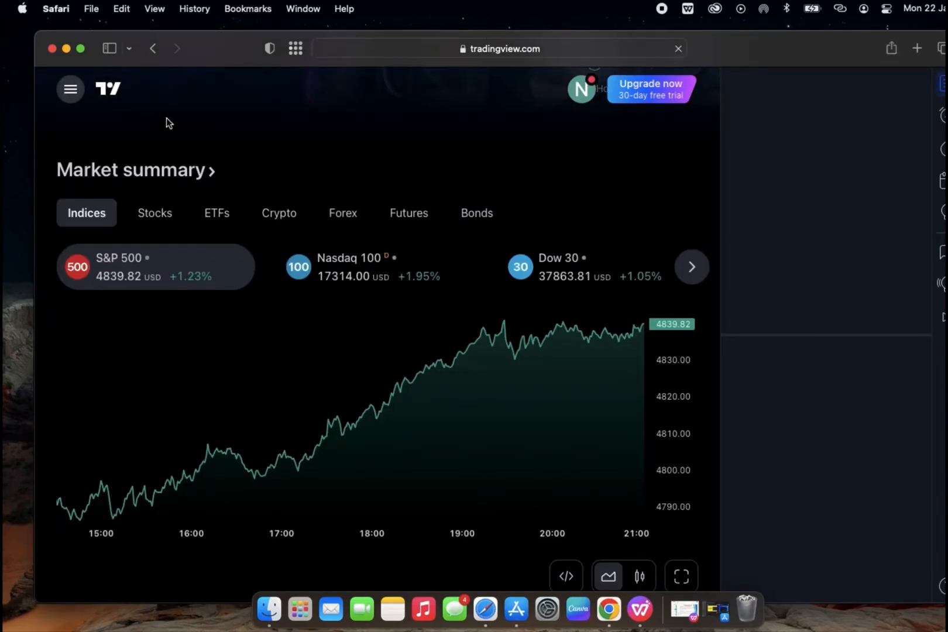
pyautogui.click(70, 88)
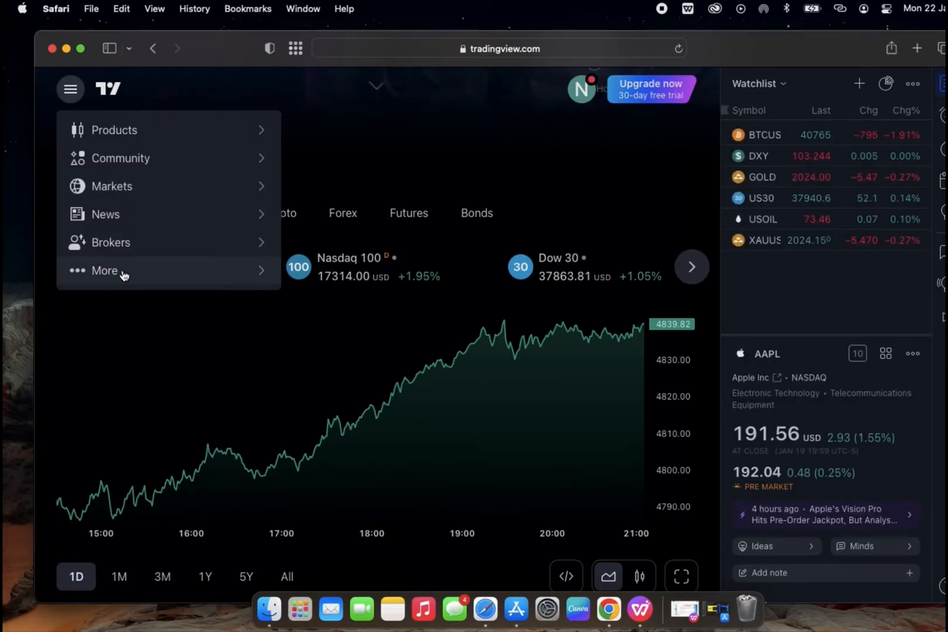
pyautogui.click(105, 270)
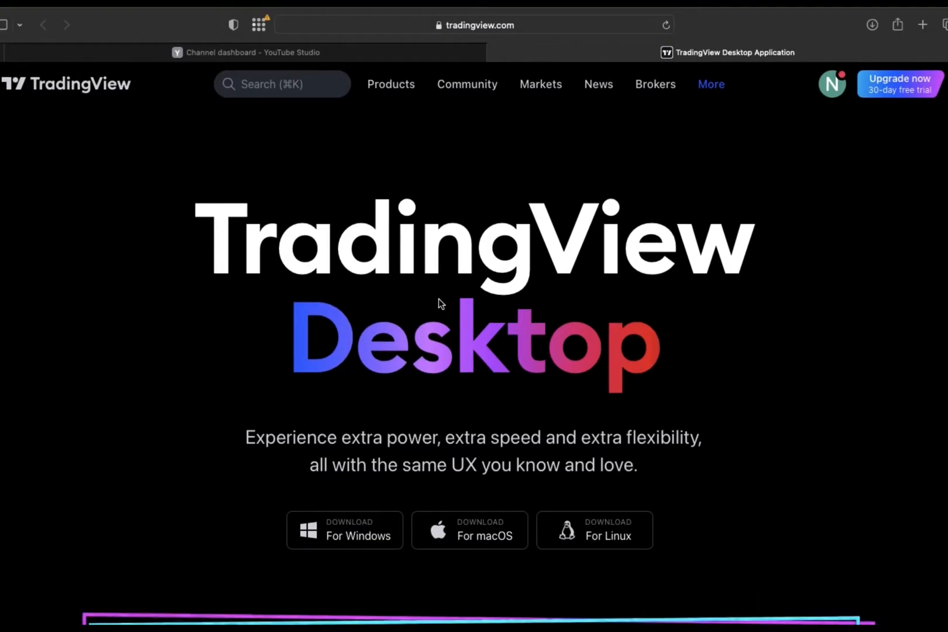
pyautogui.moveTo(769, 177)
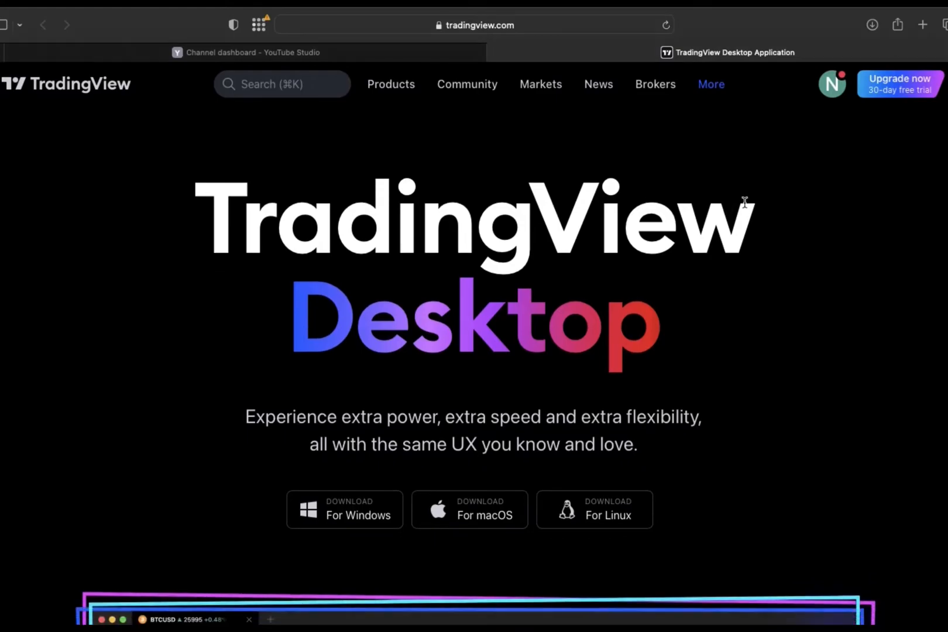
# - Open the downloaded 181 MB TradingView.dmg from Safari's Downloads list
pyautogui.scroll(-3)
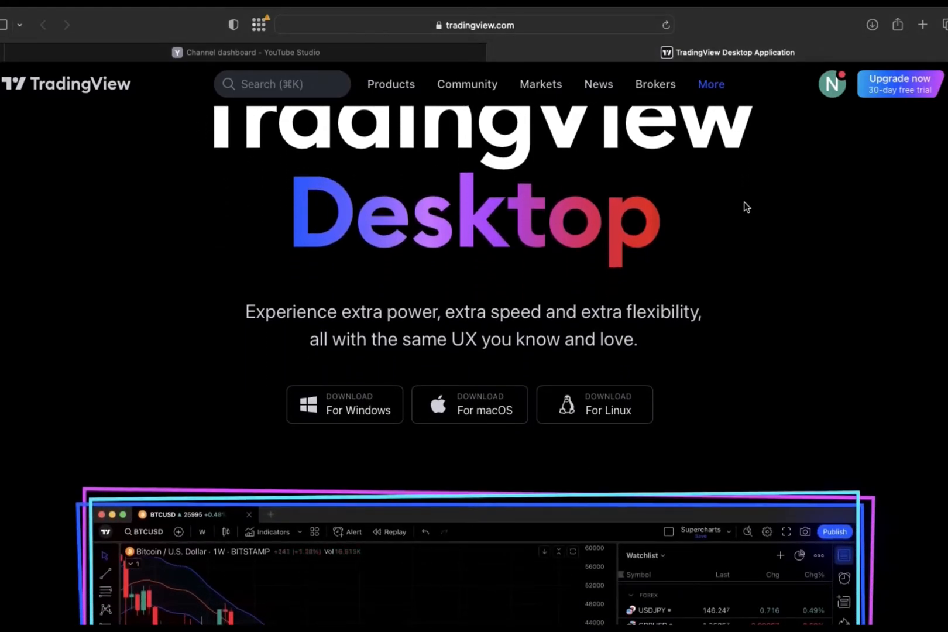
pyautogui.scroll(-3)
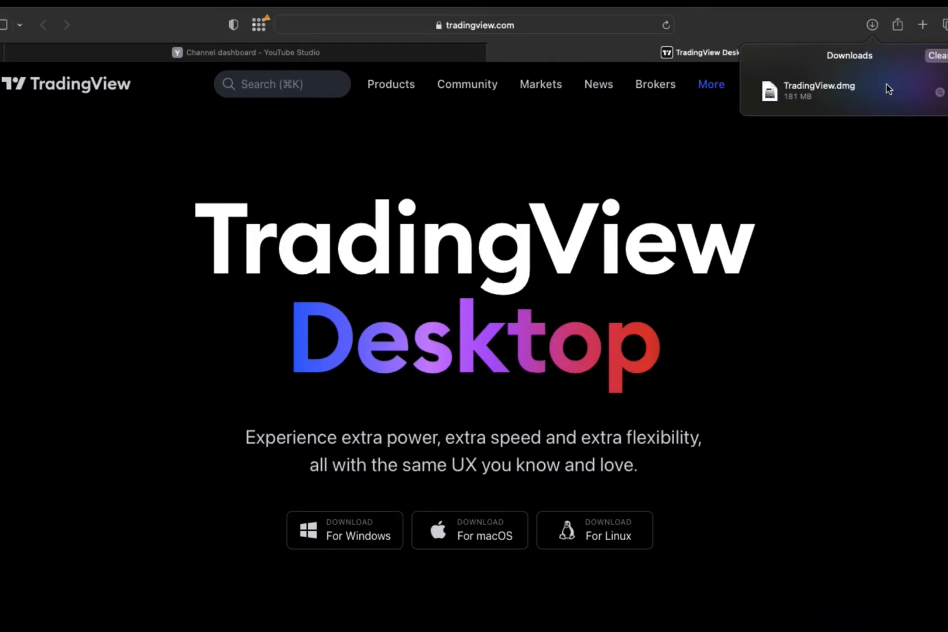
pyautogui.moveTo(889, 105)
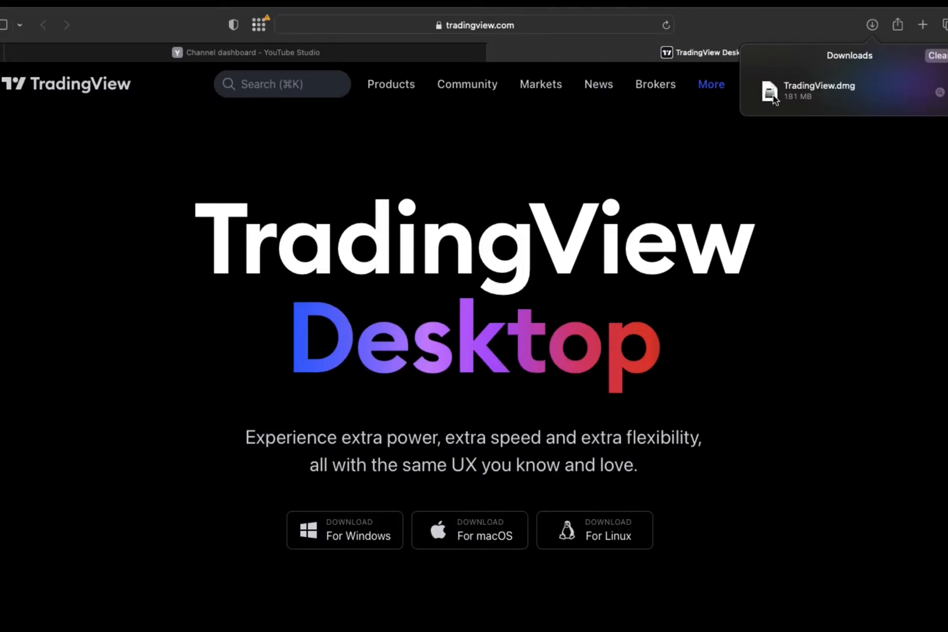
pyautogui.click(840, 90)
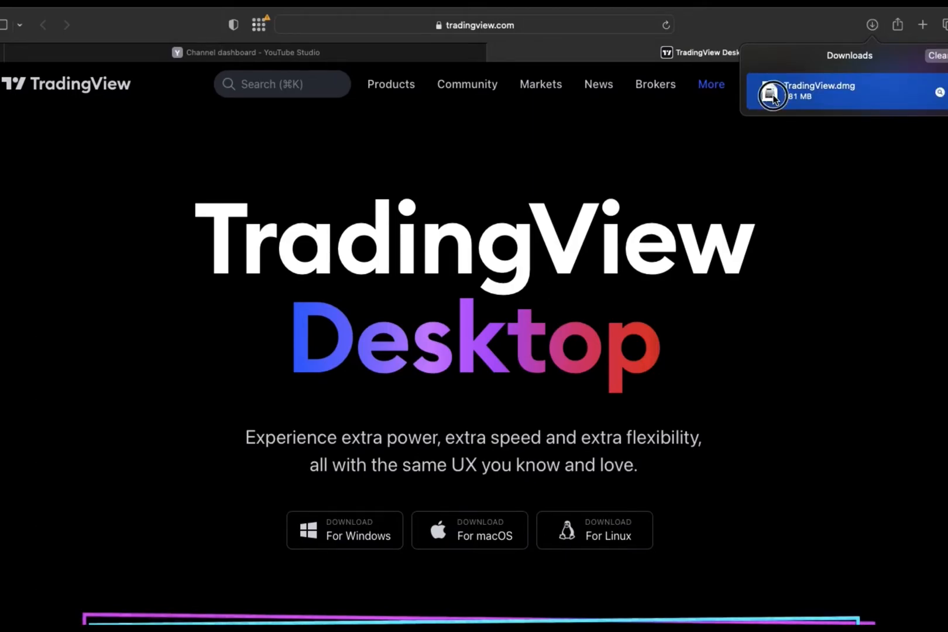
pyautogui.doubleClick(816, 95)
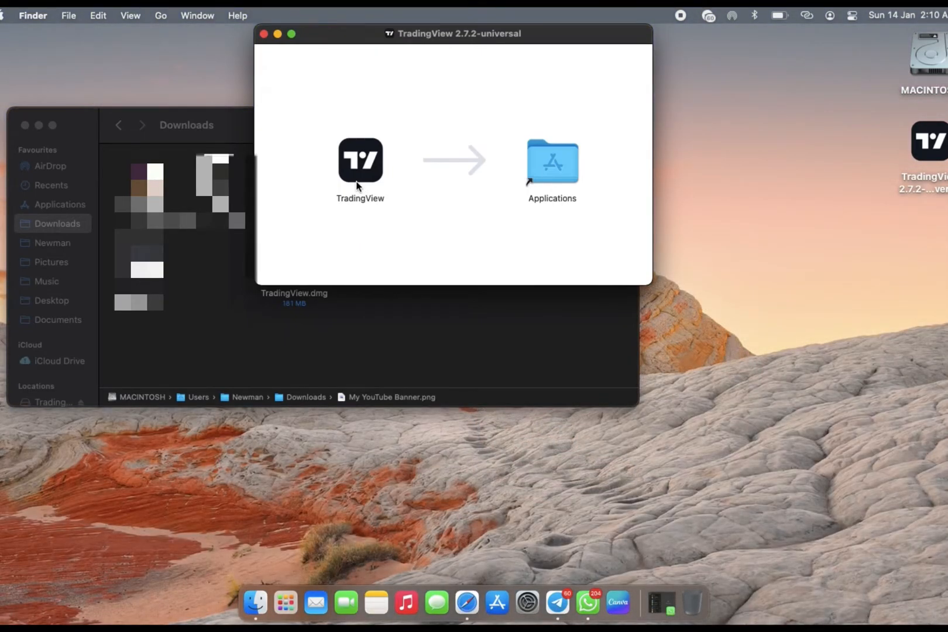
# - Drag TradingView into the Applications shortcut, then open the Applications folder
pyautogui.moveTo(360, 160); pyautogui.dragTo(380, 184)
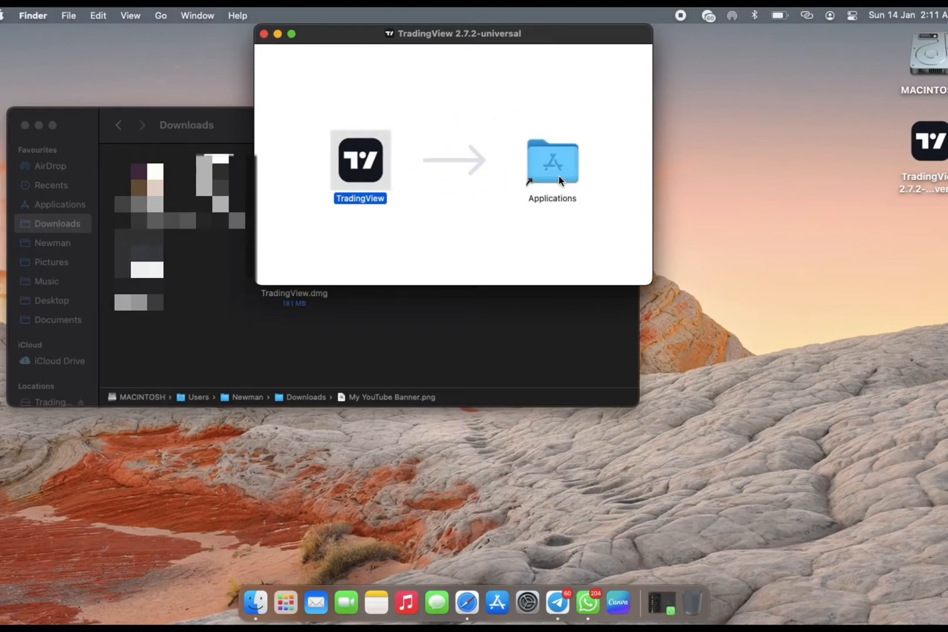
pyautogui.moveTo(360, 160); pyautogui.dragTo(550, 159)
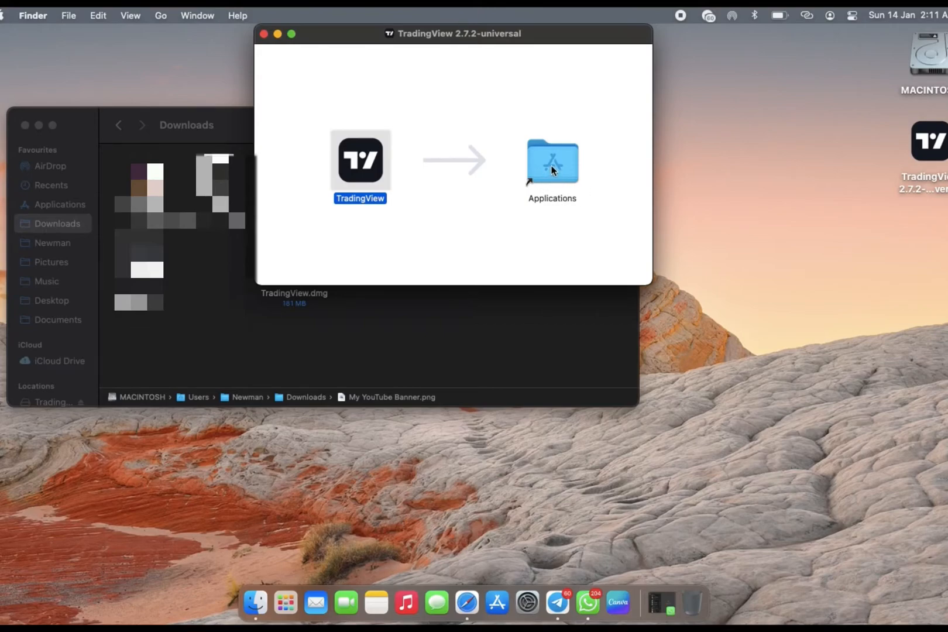
pyautogui.click(550, 161)
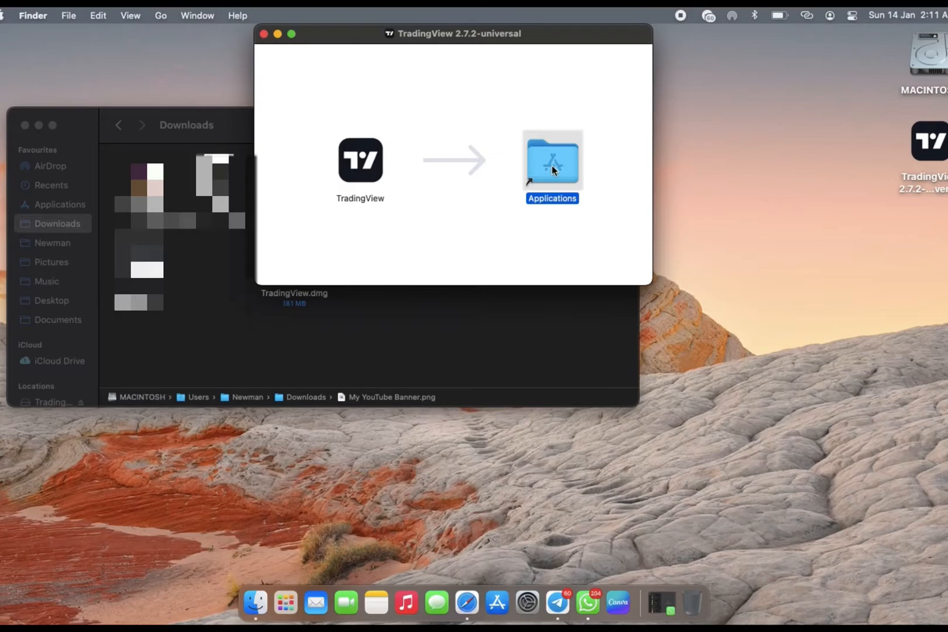
pyautogui.doubleClick(551, 160)
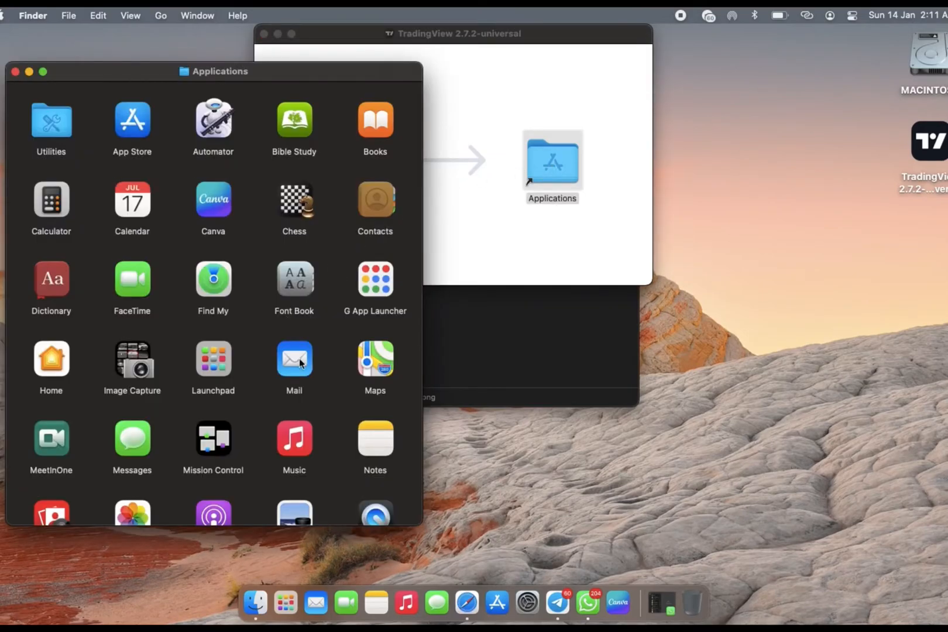
# - Launch TradingView from Applications and confirm Open in the internet-download warning
pyautogui.scroll(-3)
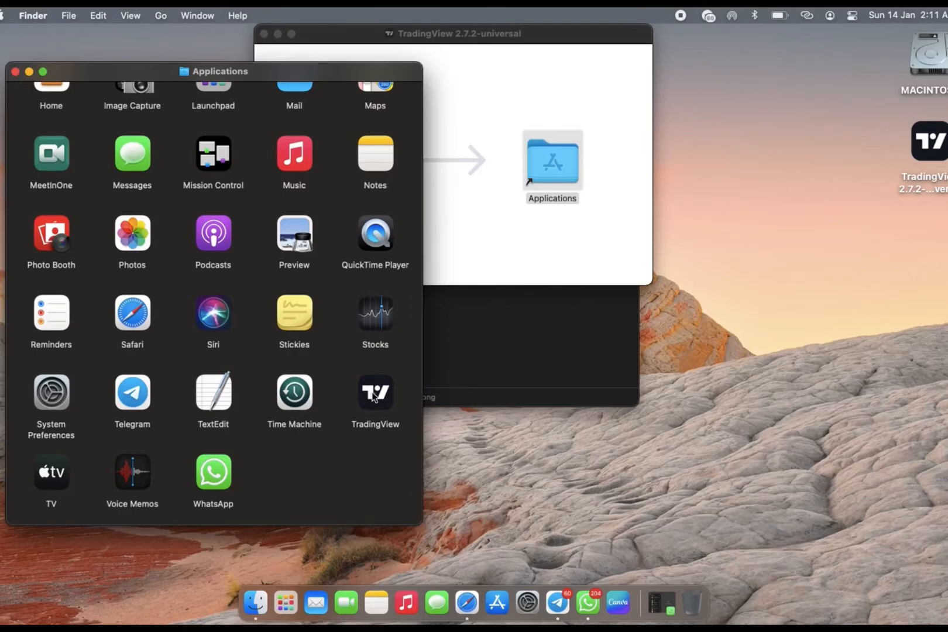
pyautogui.rightClick(375, 390)
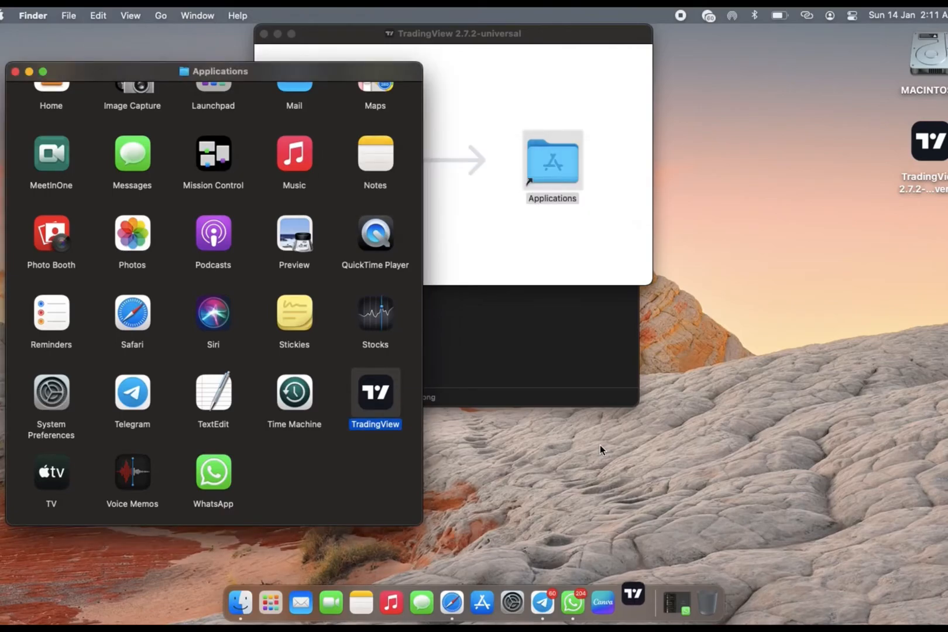
pyautogui.doubleClick(375, 387)
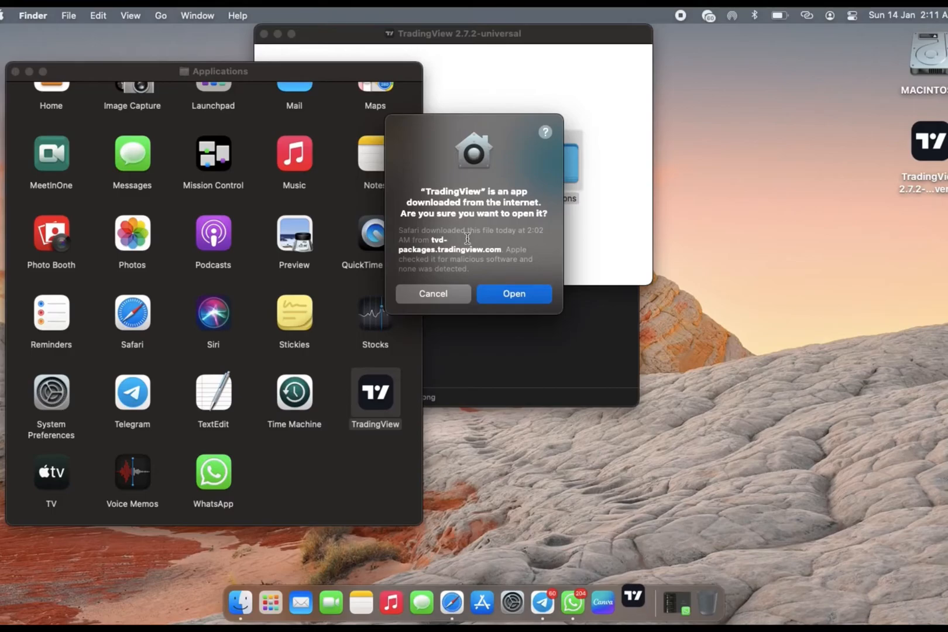
pyautogui.moveTo(510, 222)
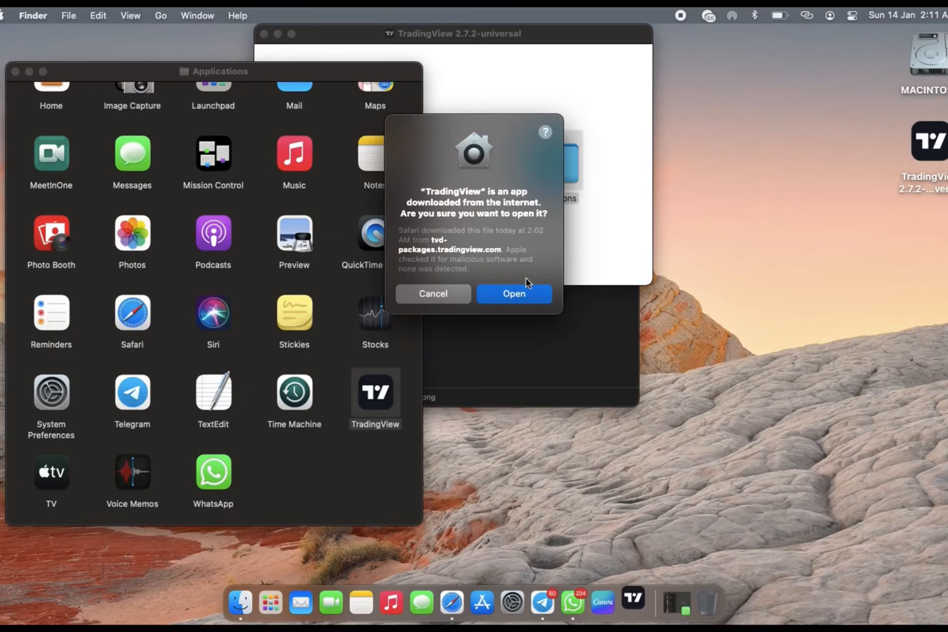
pyautogui.click(513, 293)
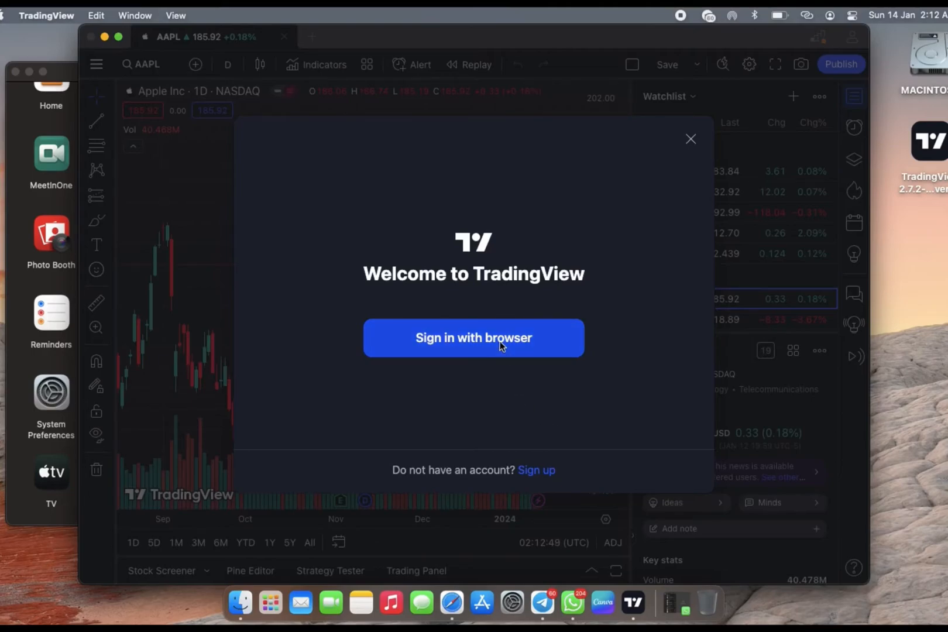
pyautogui.moveTo(542, 405)
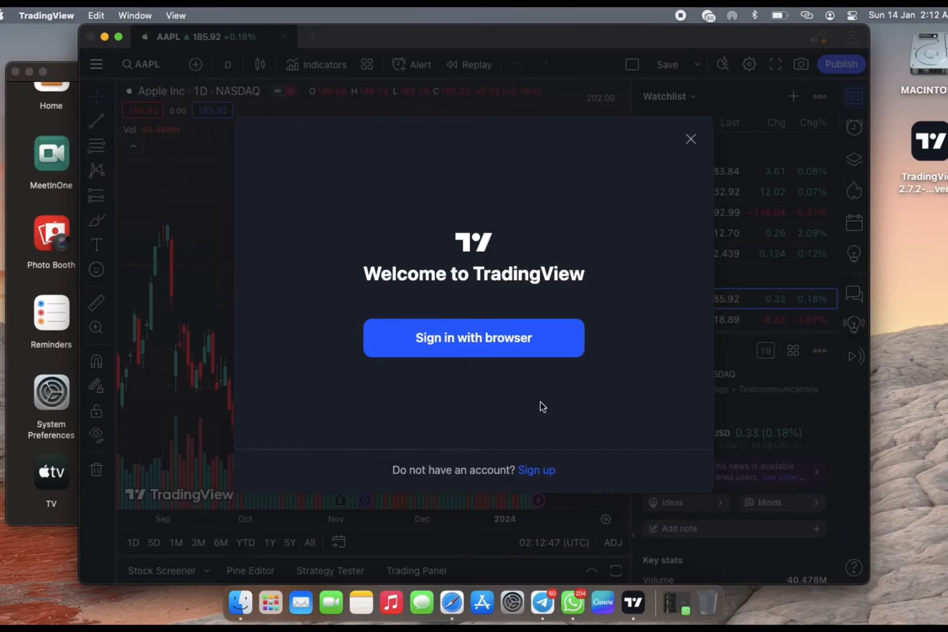
pyautogui.moveTo(500, 344)
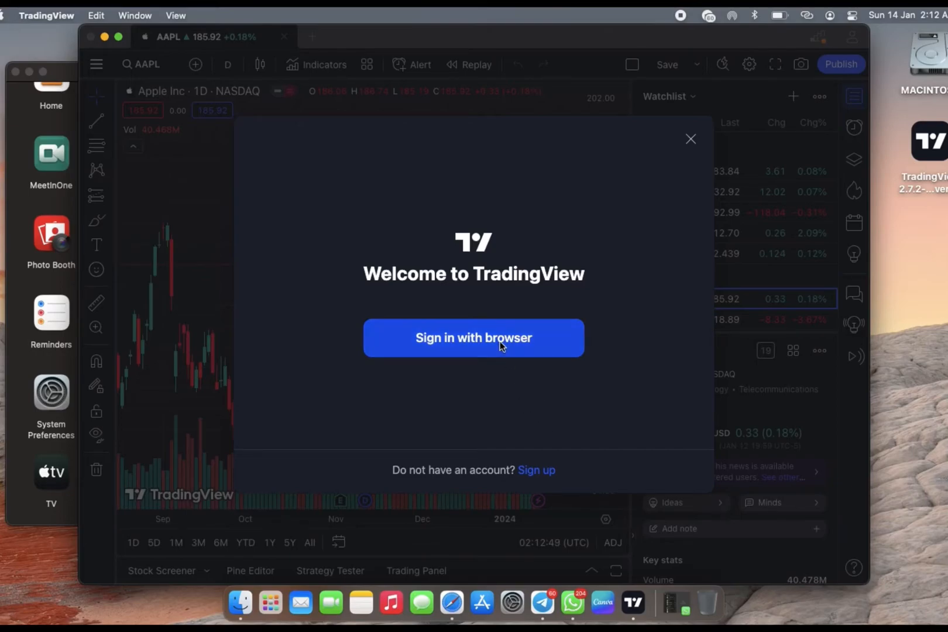
pyautogui.moveTo(541, 407)
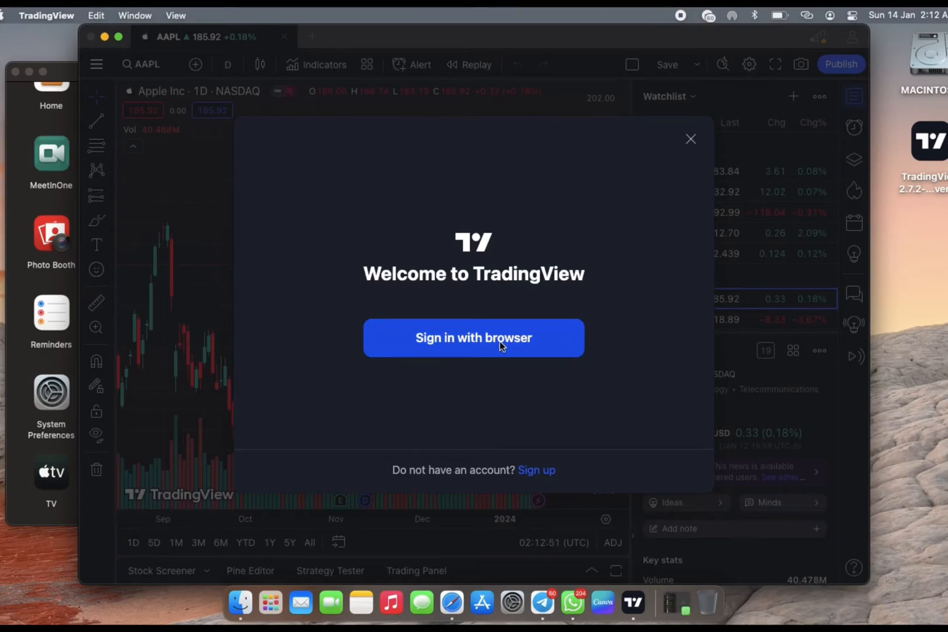
# - Choose 'Sign in with browser' in the Welcome to TradingView dialog
pyautogui.click(473, 338)
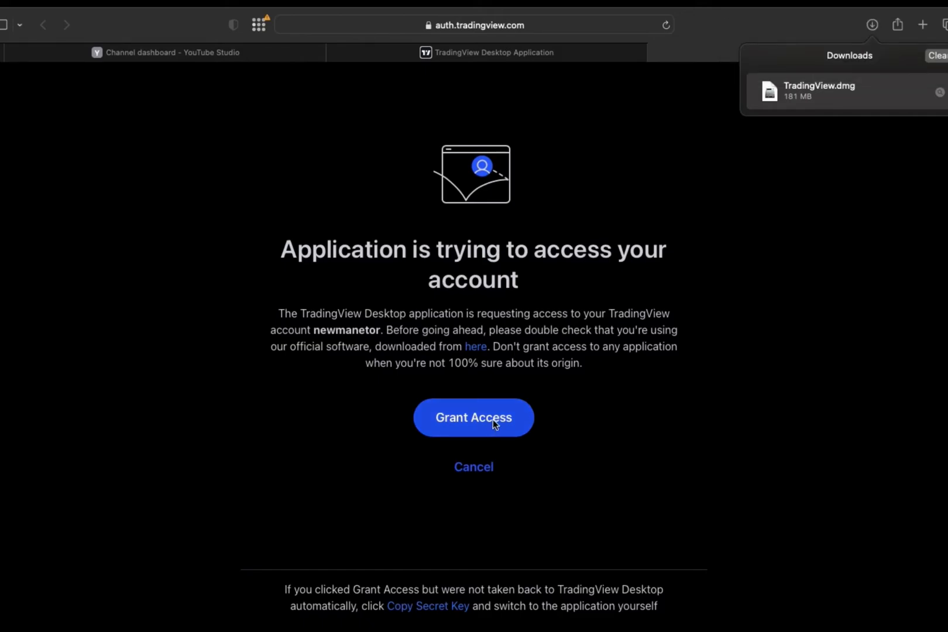
# - Grant the desktop app account access and allow Safari to open TradingView
pyautogui.click(474, 417)
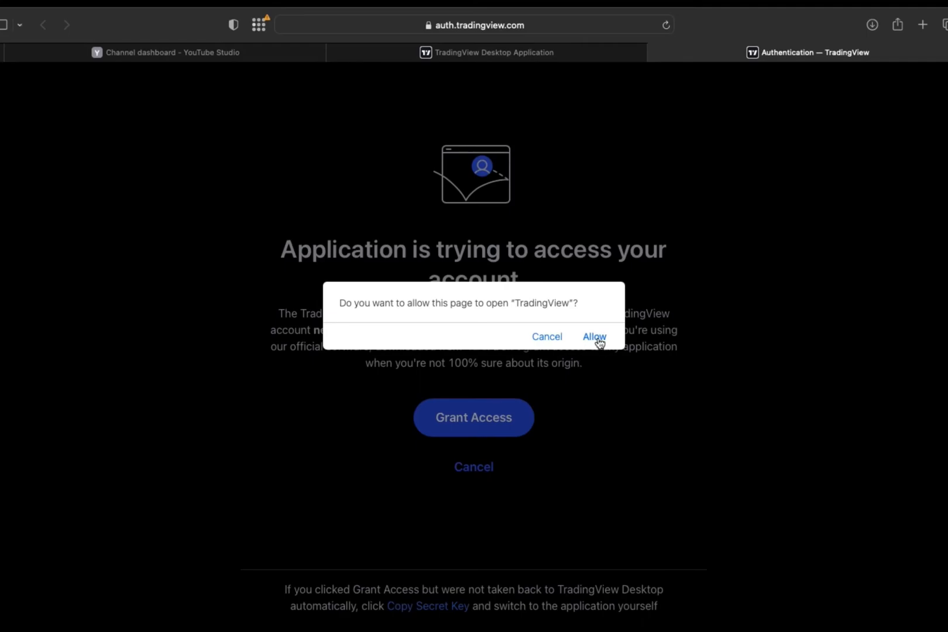
pyautogui.click(594, 337)
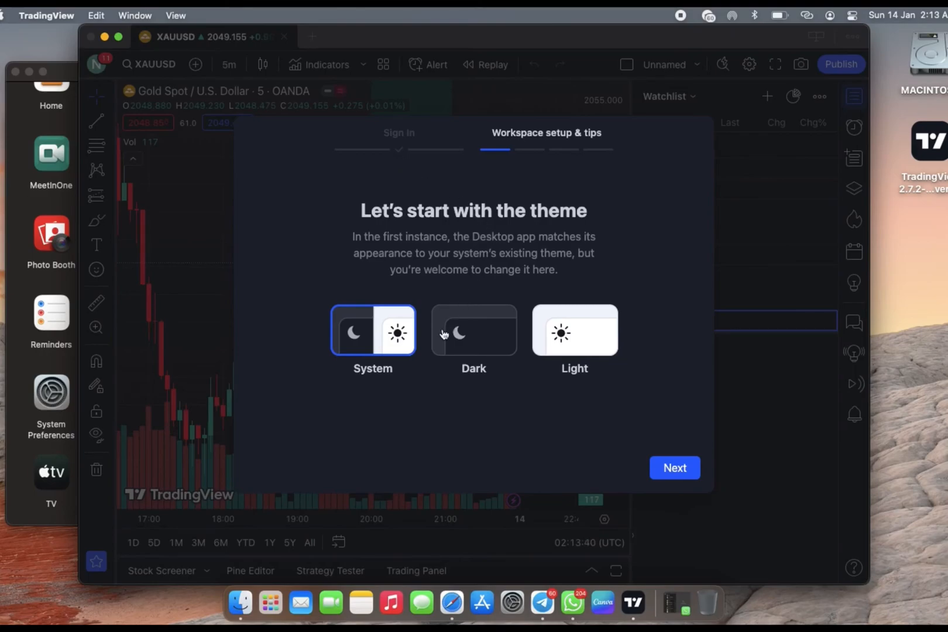
pyautogui.moveTo(573, 339)
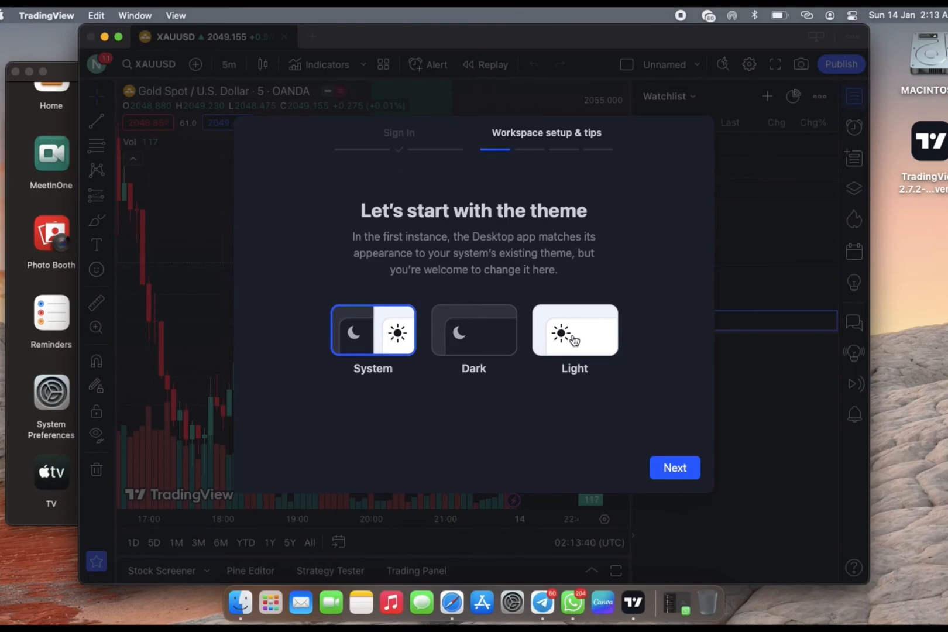
# - Pick the Light theme and step through the multi-monitor, crosshair and symbol-sync tips
pyautogui.click(574, 330)
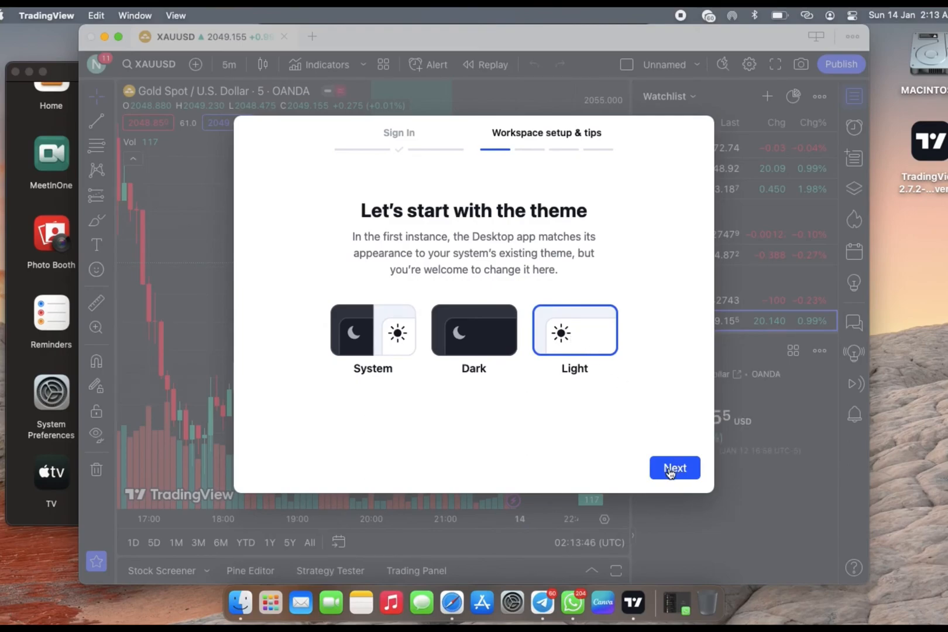
pyautogui.click(675, 468)
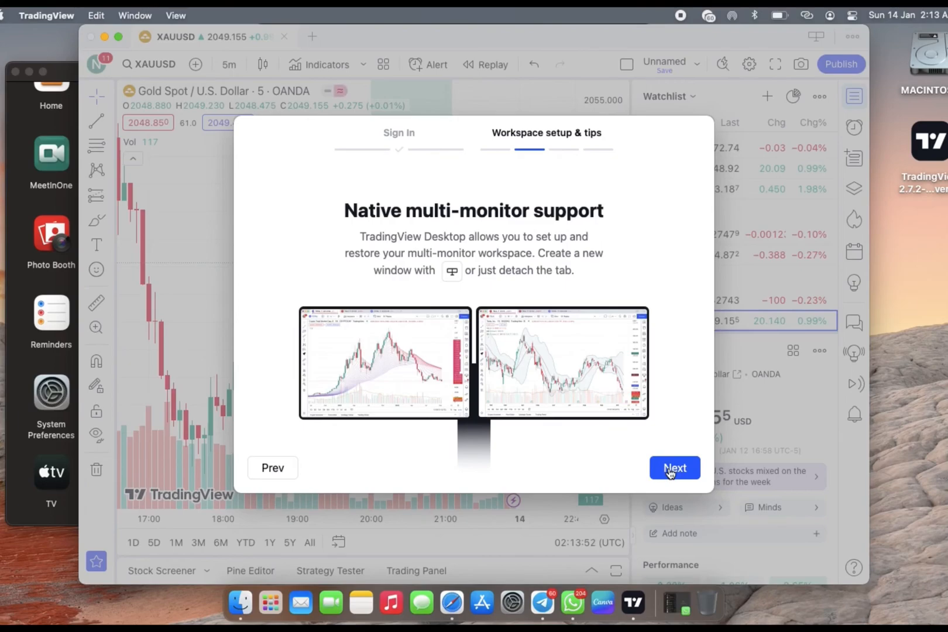
pyautogui.click(673, 468)
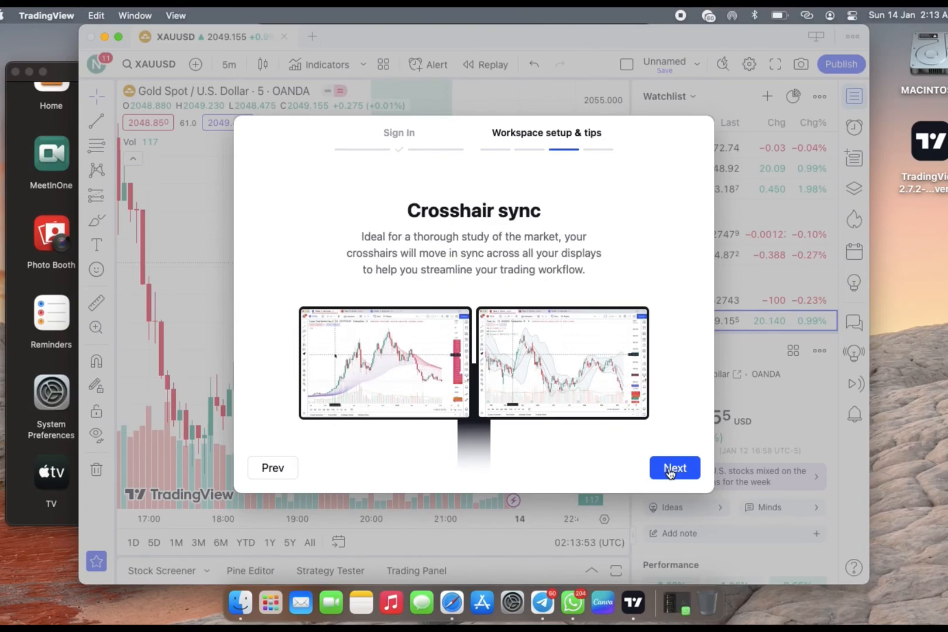
pyautogui.click(673, 468)
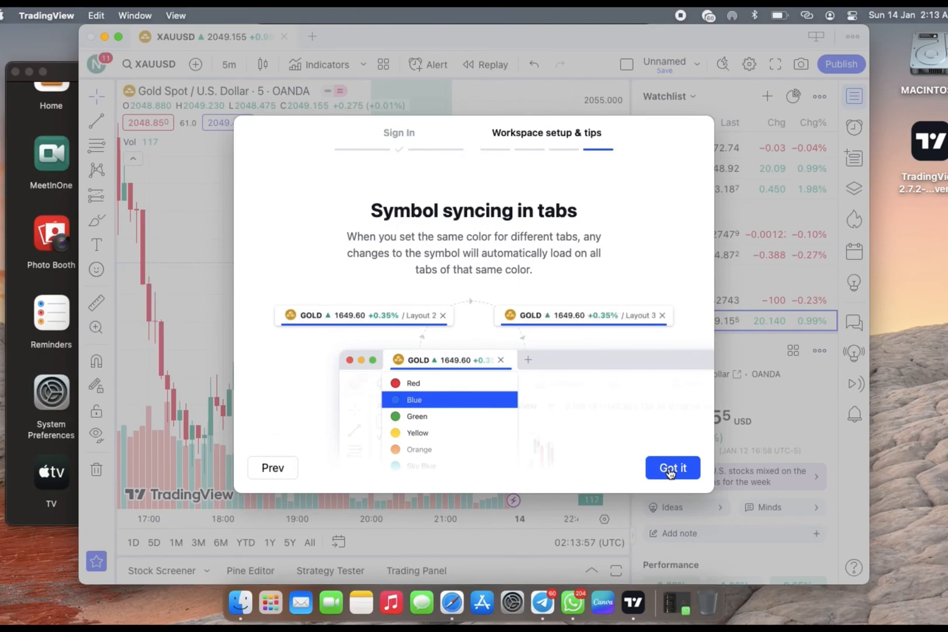
pyautogui.click(672, 467)
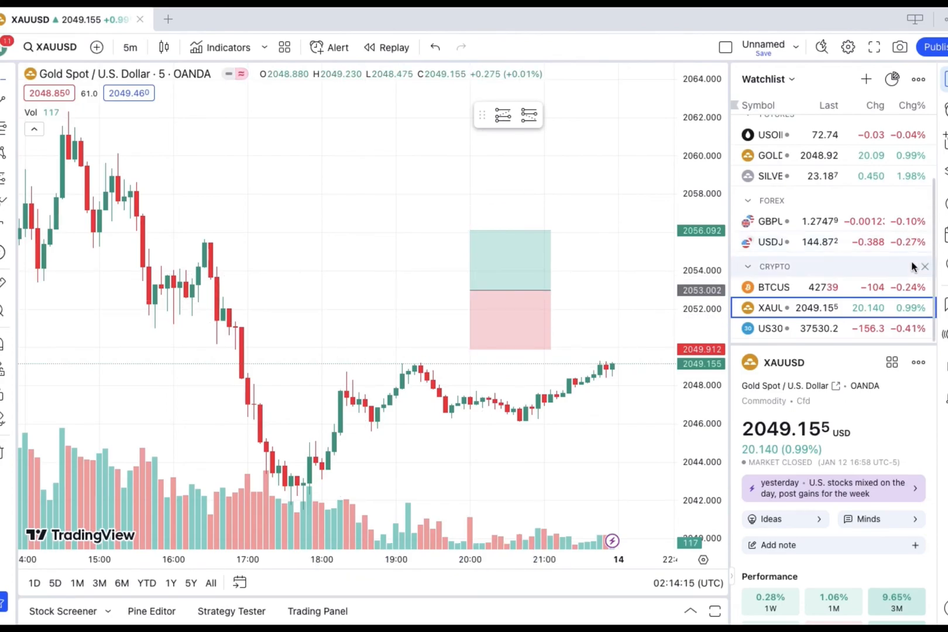
pyautogui.scroll(-3)
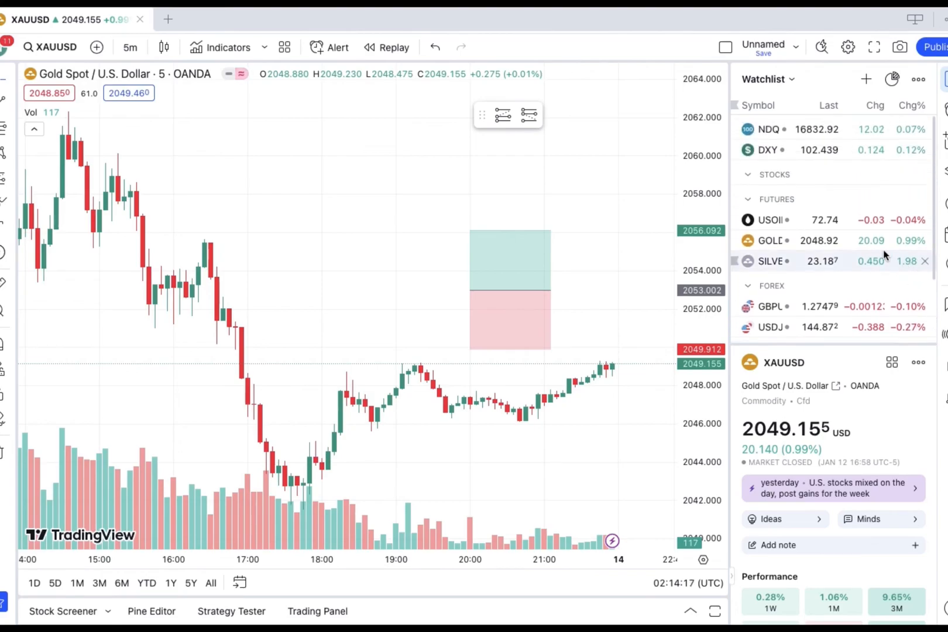